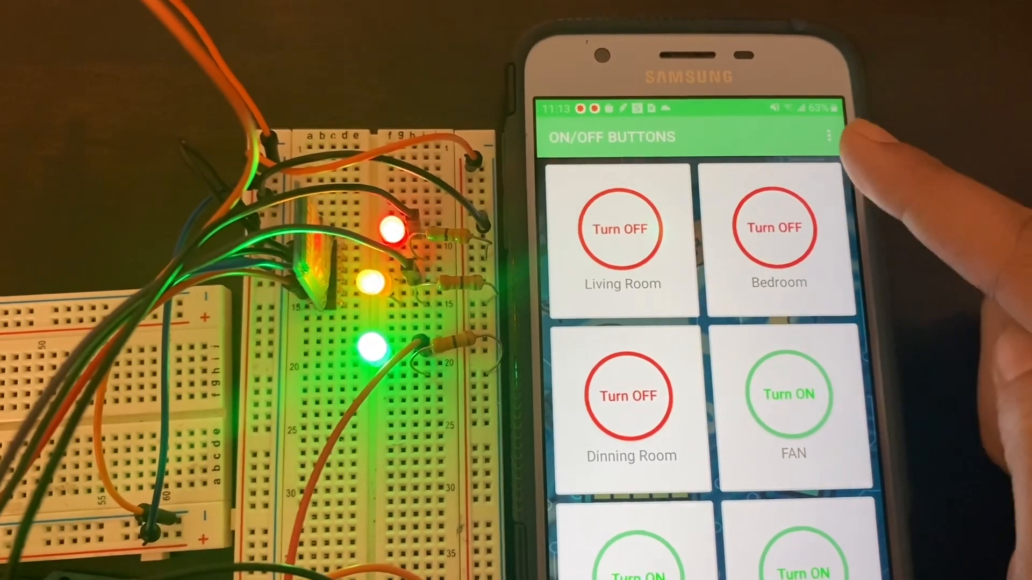
Step: Switch off the lit room lights in the Blynk dashboard so the breadboard LEDs go dark
{"action": "left_click", "coordinate": [794, 395]}
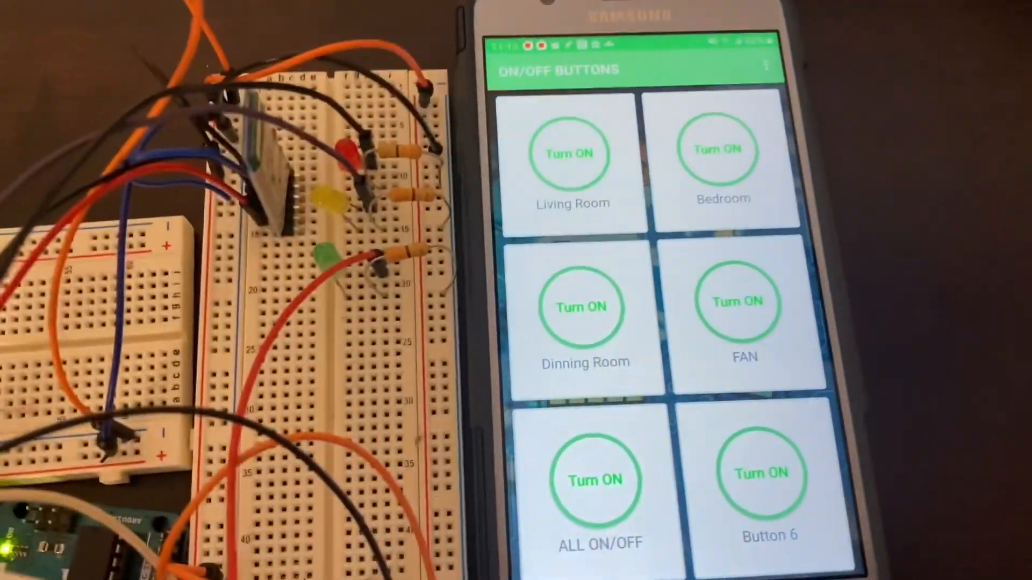
Step: Use ALL ON/OFF to light the red, yellow and green LEDs together
{"action": "left_click", "coordinate": [596, 480]}
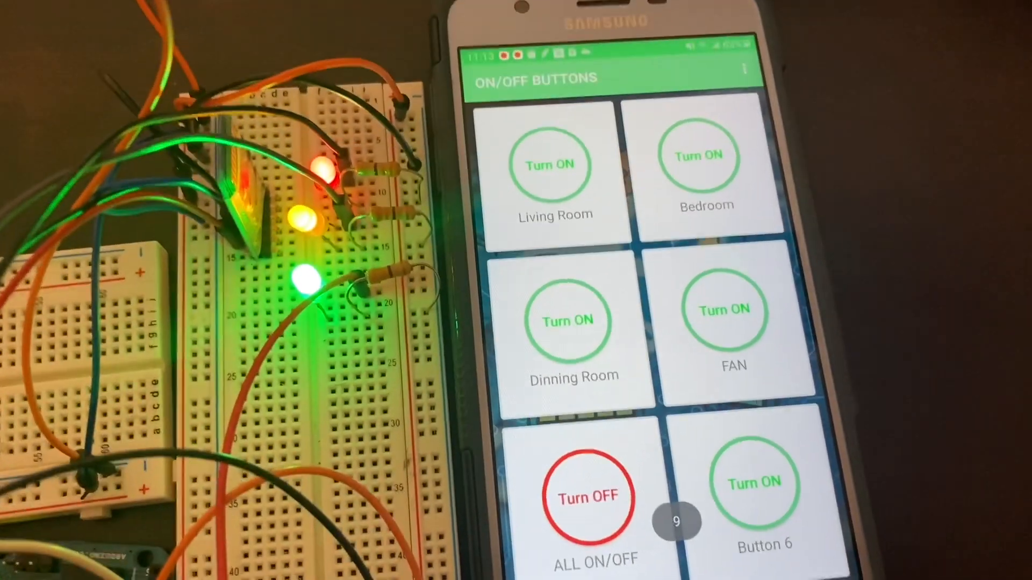